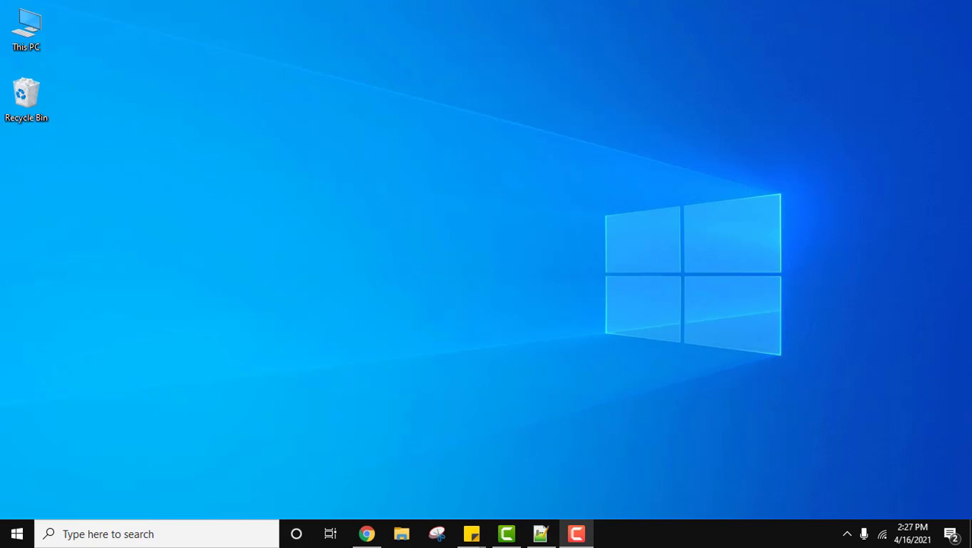
mouse_move(958, 461)
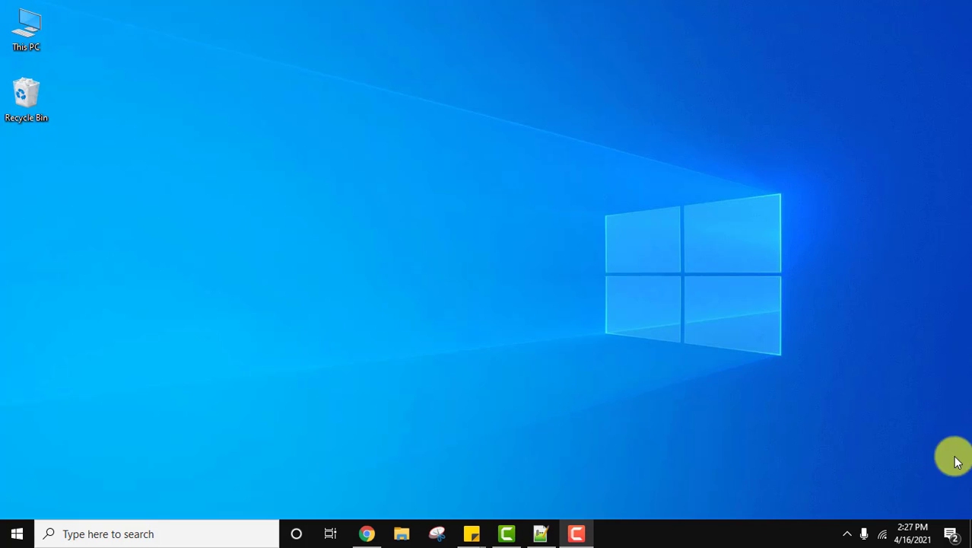
Search Start for 'vlc' to confirm VLC media player is installed, then dismiss the results.
left_click(15, 534)
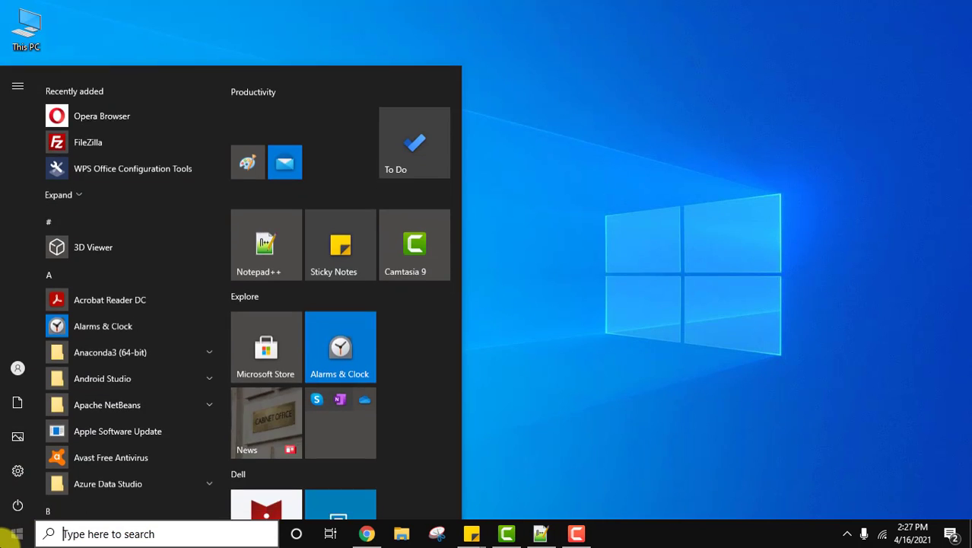
type("vlc")
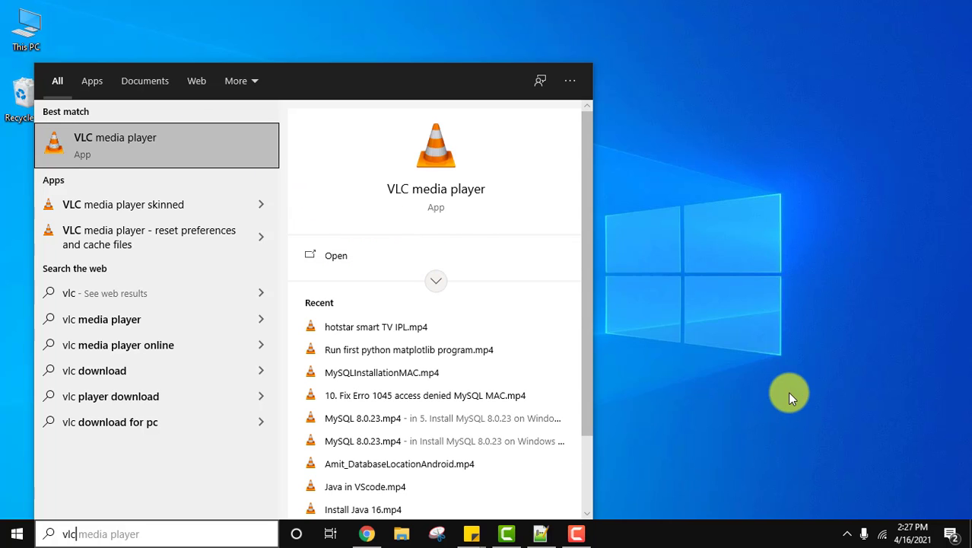
key("Escape")
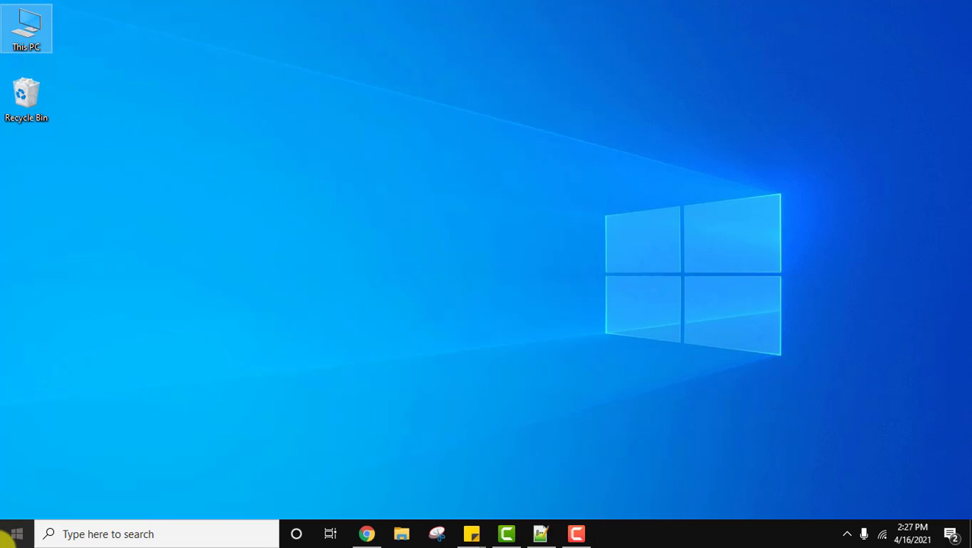
Search Start for 'add or remove programs' and launch the Apps & features settings page.
left_click(13, 533)
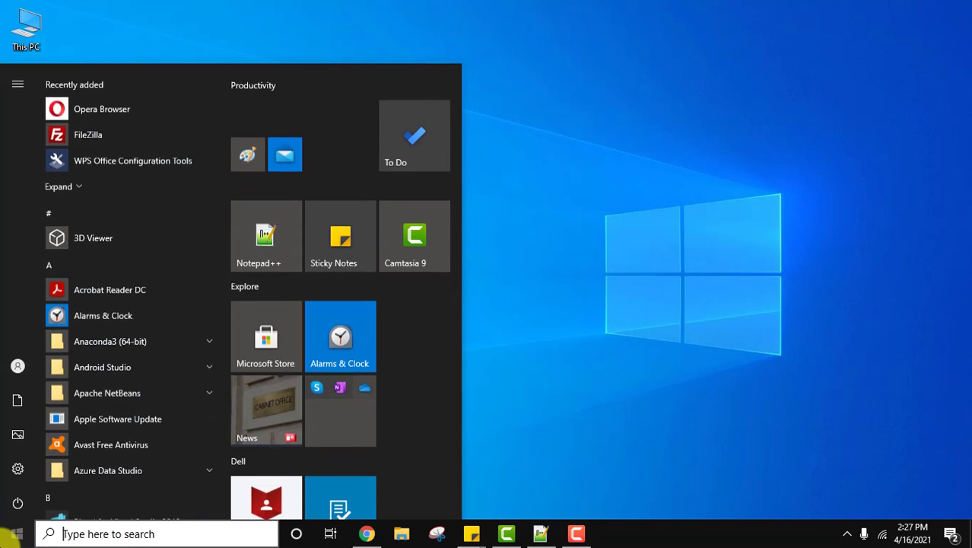
type("add or remove programs")
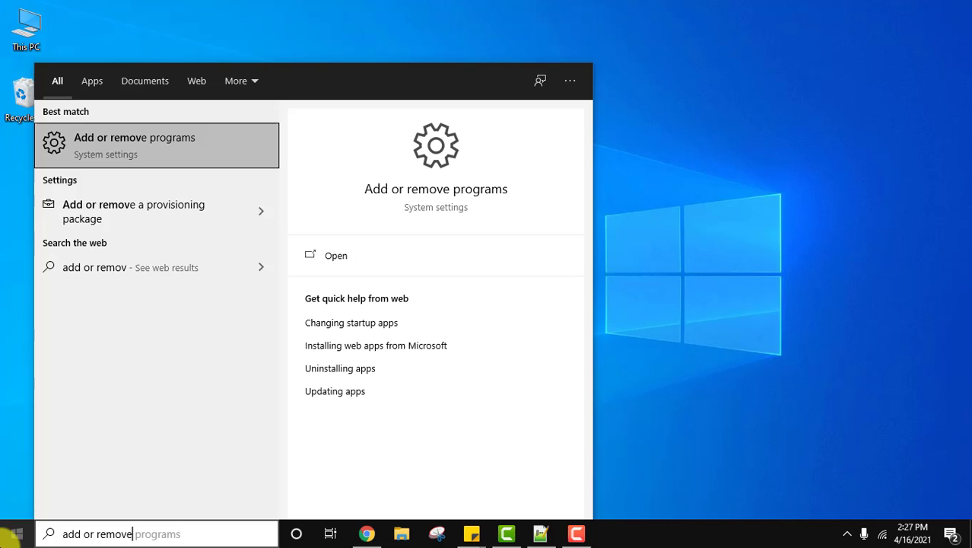
mouse_move(168, 145)
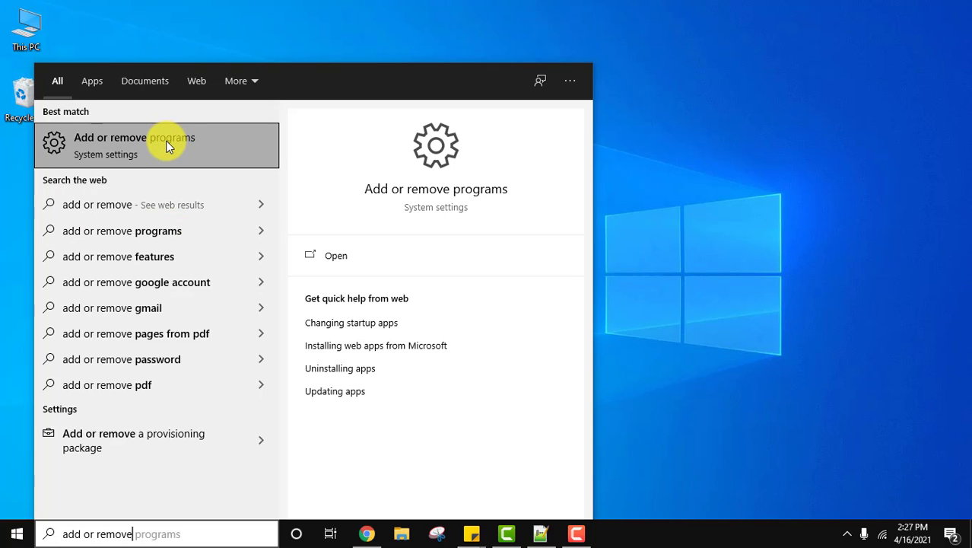
mouse_move(351, 255)
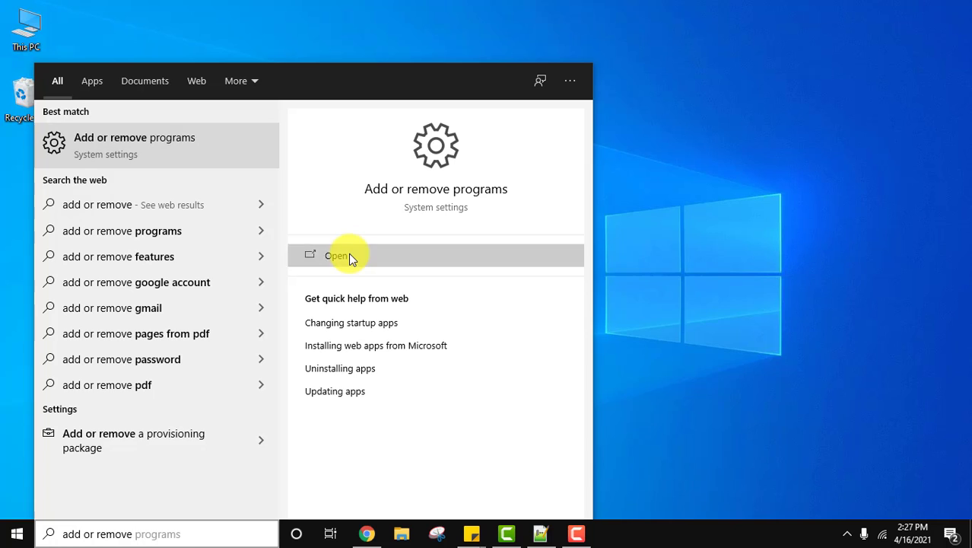
left_click(339, 255)
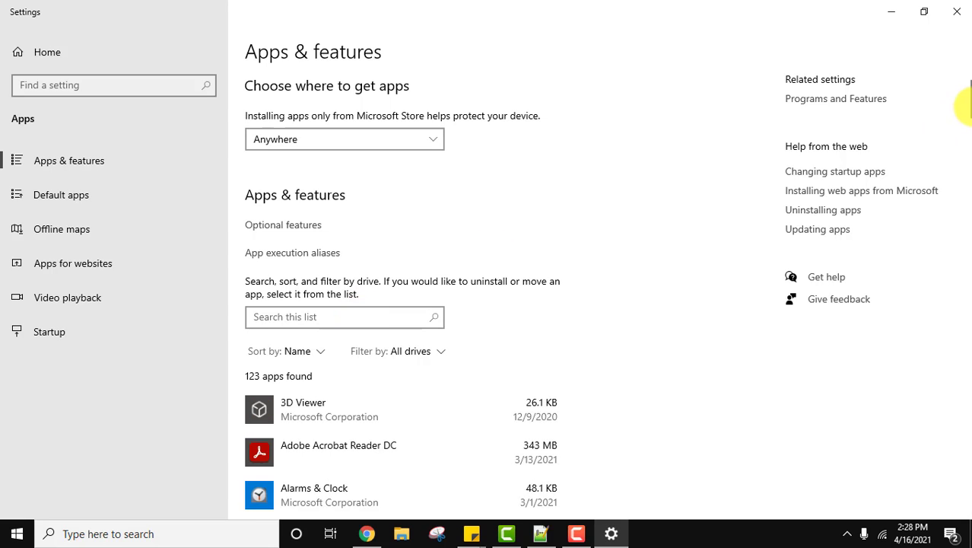
Filter the installed apps list by 'vlc' and choose Uninstall on VLC media player 3.0.11.
scroll("down", 3)
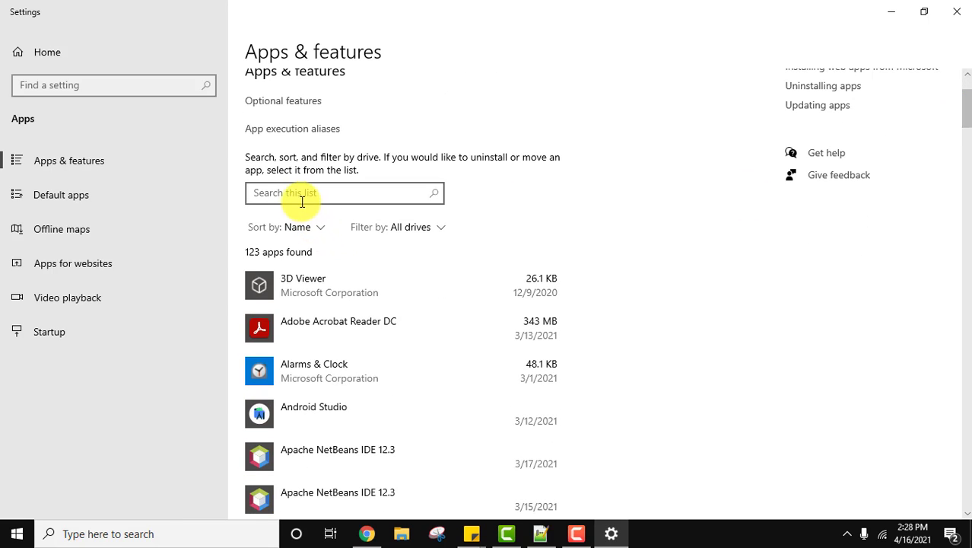
type("vlc")
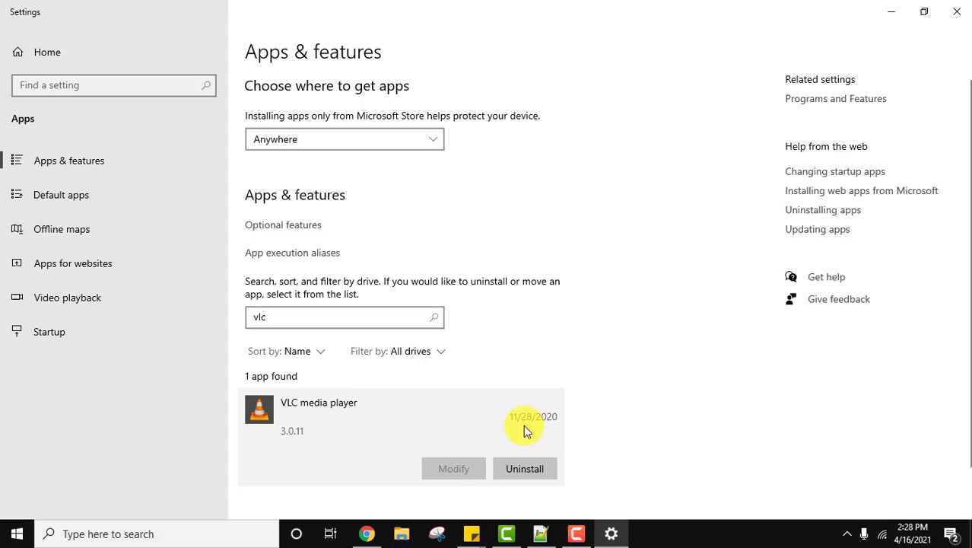
mouse_move(524, 468)
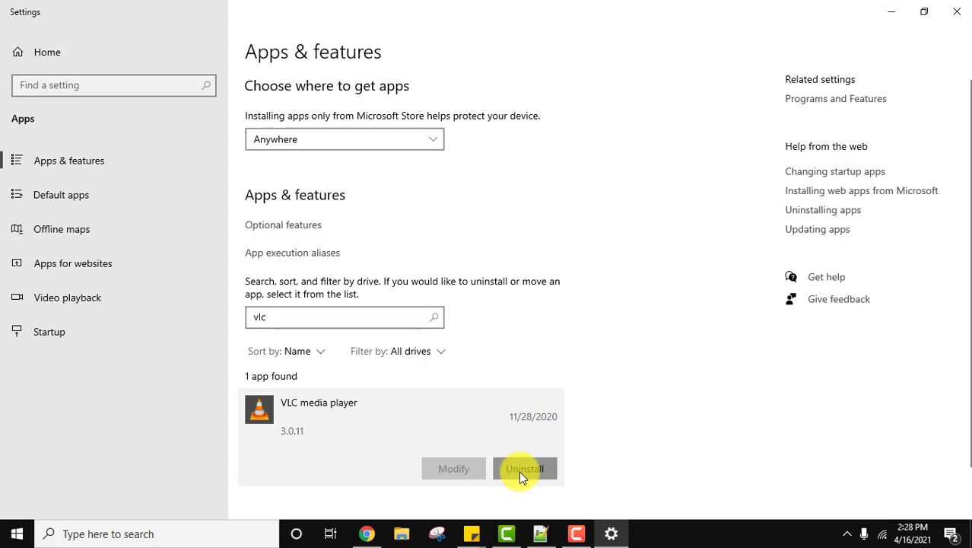
left_click(524, 467)
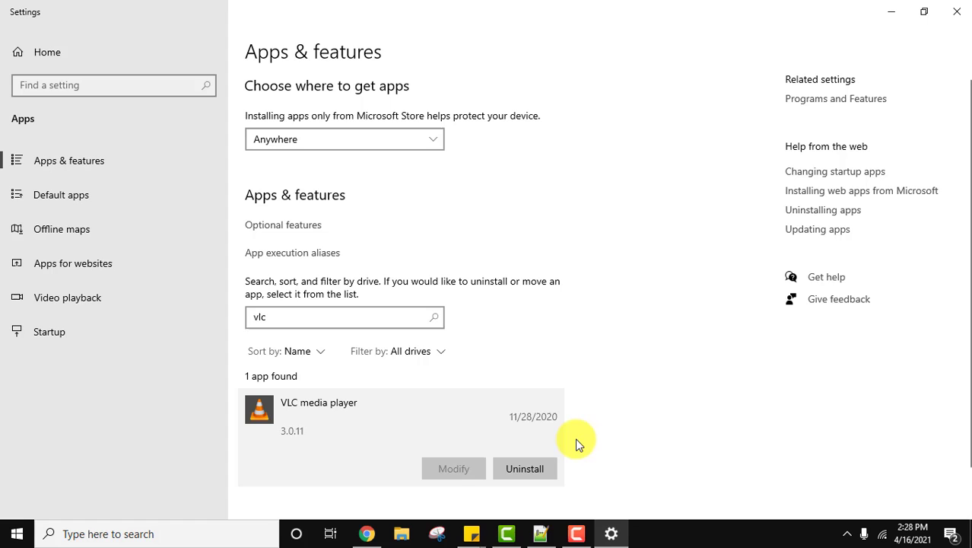
Confirm the uninstall, verify the C:\Program Files\VideoLAN\VLC\ folder, and proceed to component selection.
left_click(524, 468)
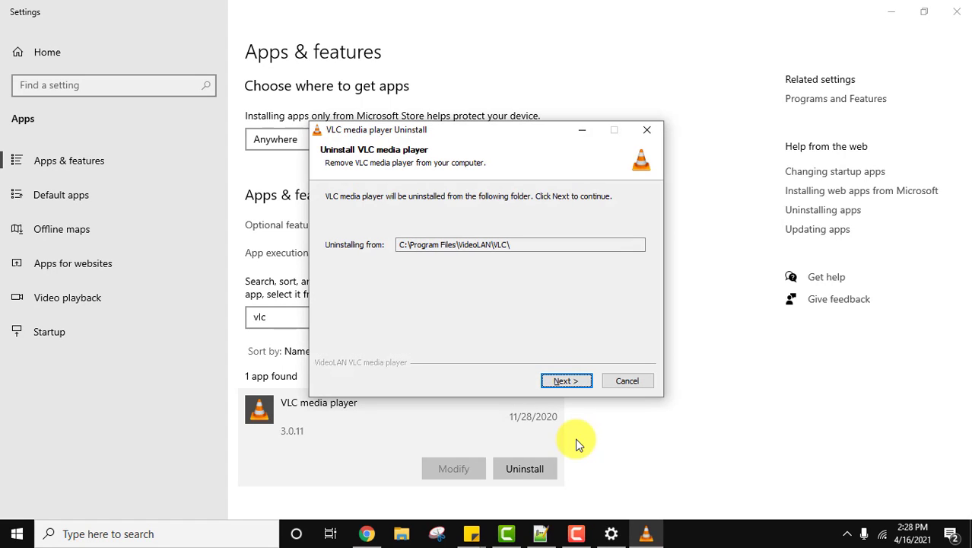
mouse_move(370, 243)
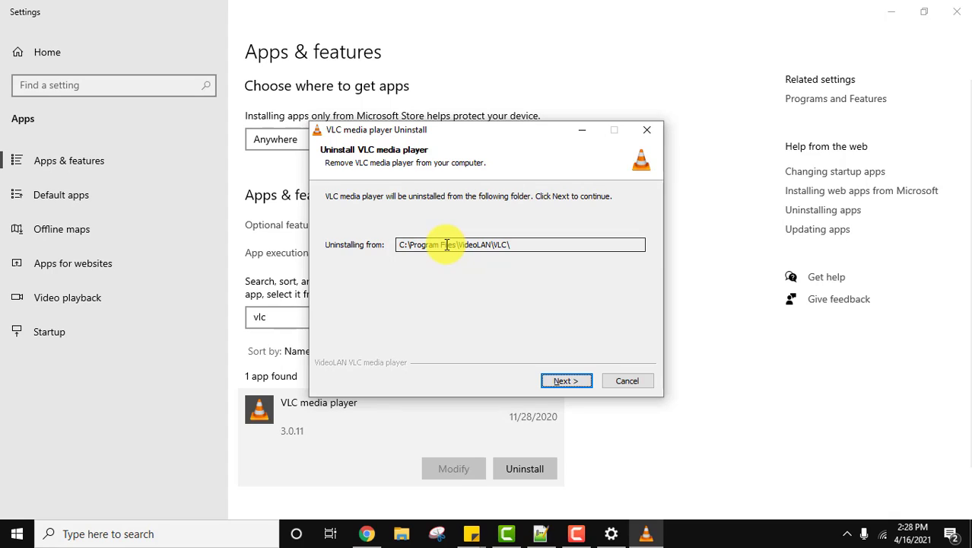
double_click(476, 244)
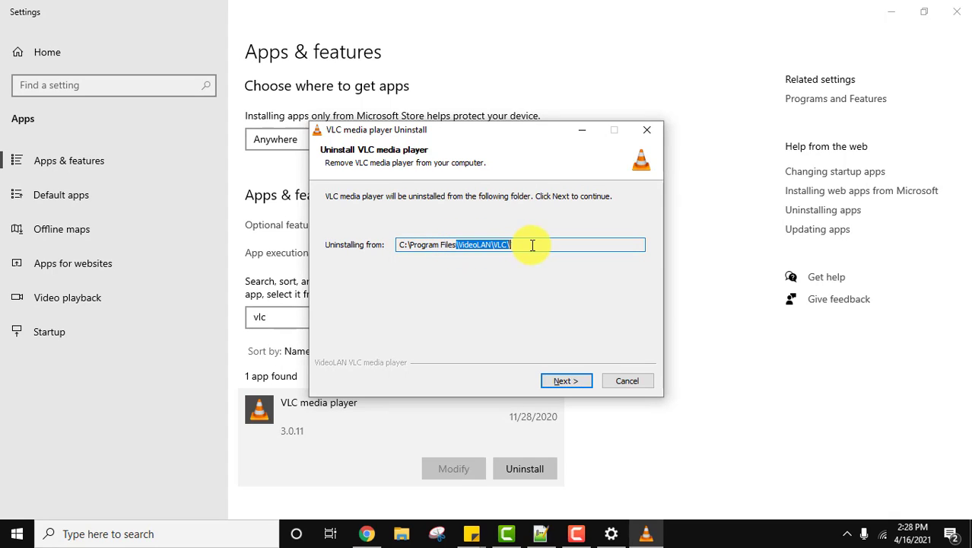
mouse_move(520, 304)
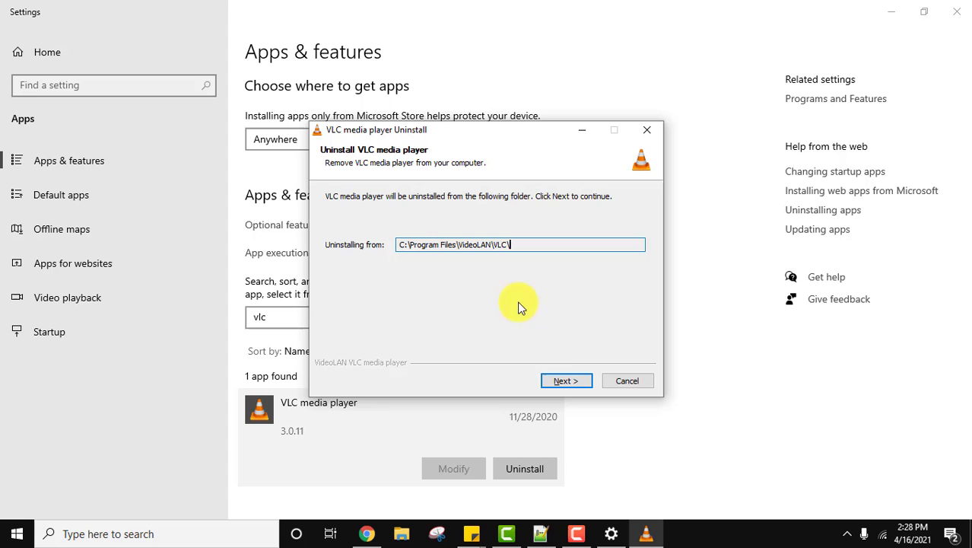
left_click(566, 380)
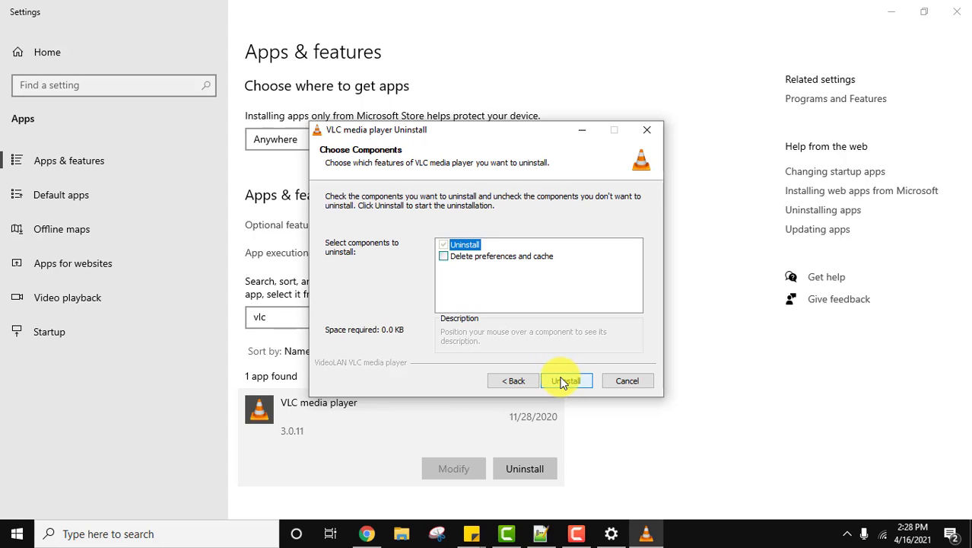
Remove VLC media player including its preferences and cache files, then finish the uninstaller.
left_click(445, 255)
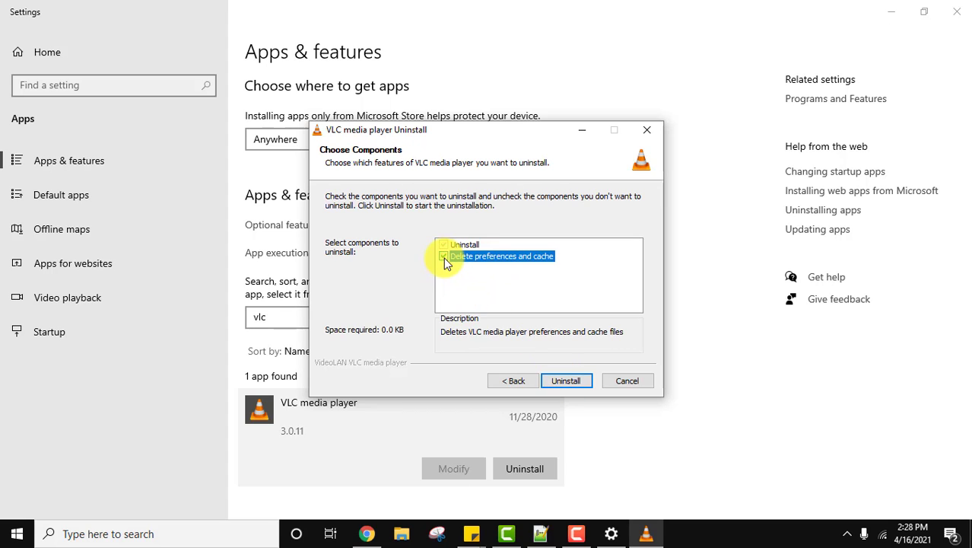
left_click(444, 256)
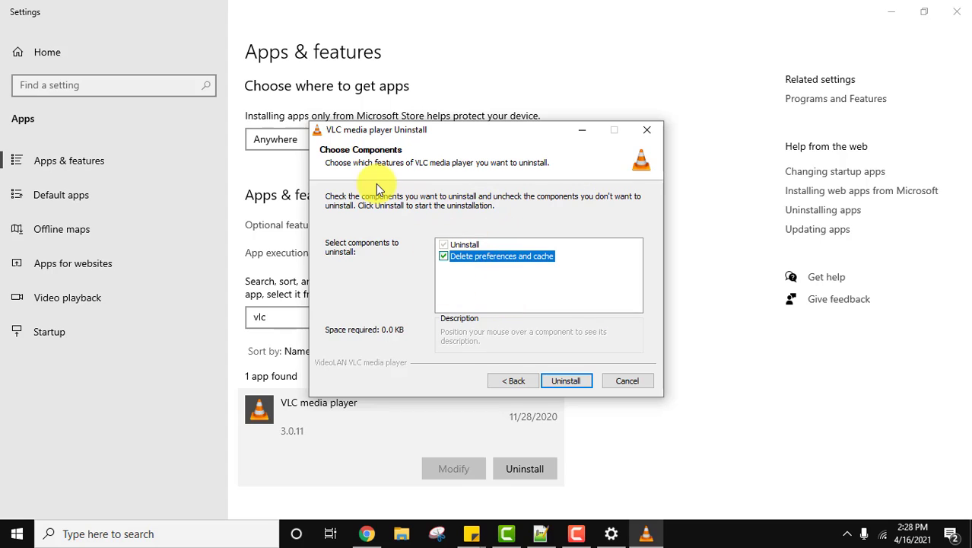
mouse_move(574, 348)
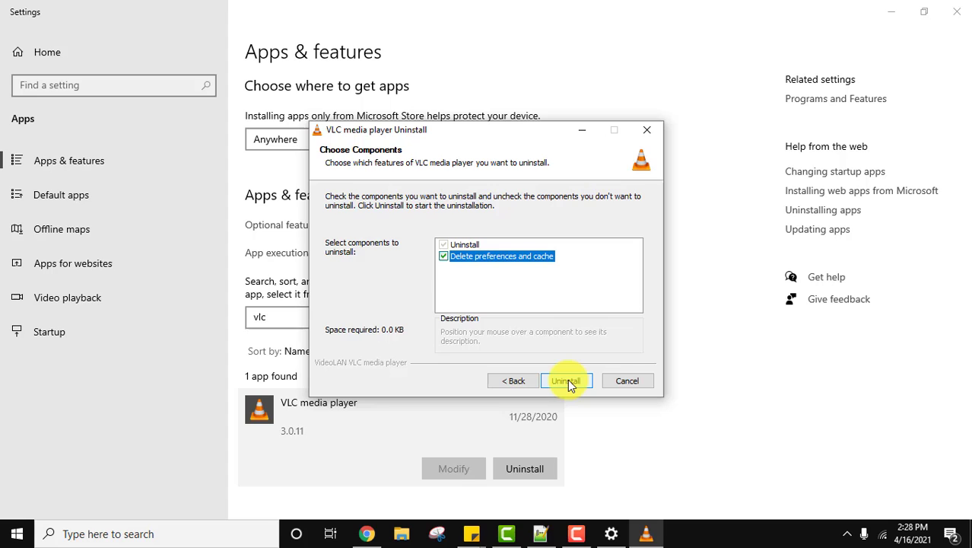
left_click(566, 381)
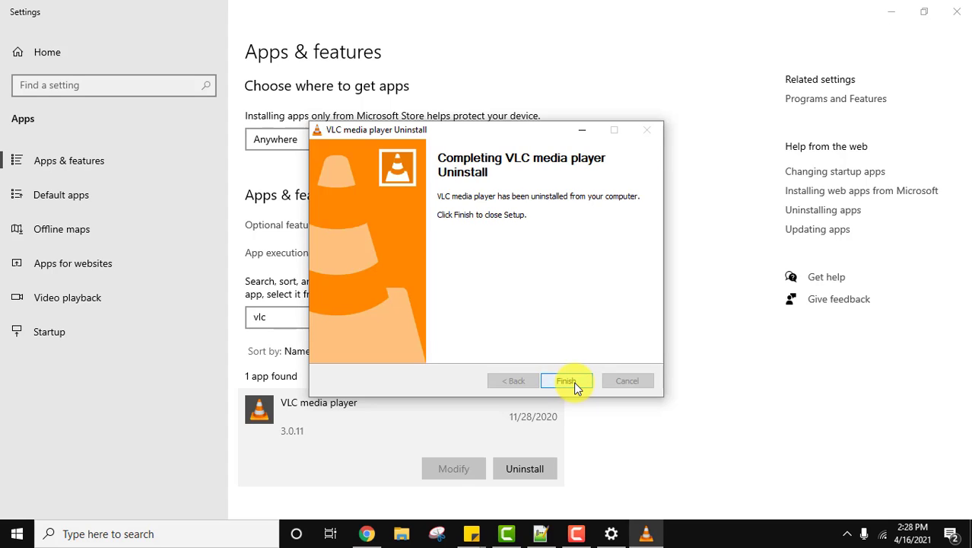
left_click(566, 380)
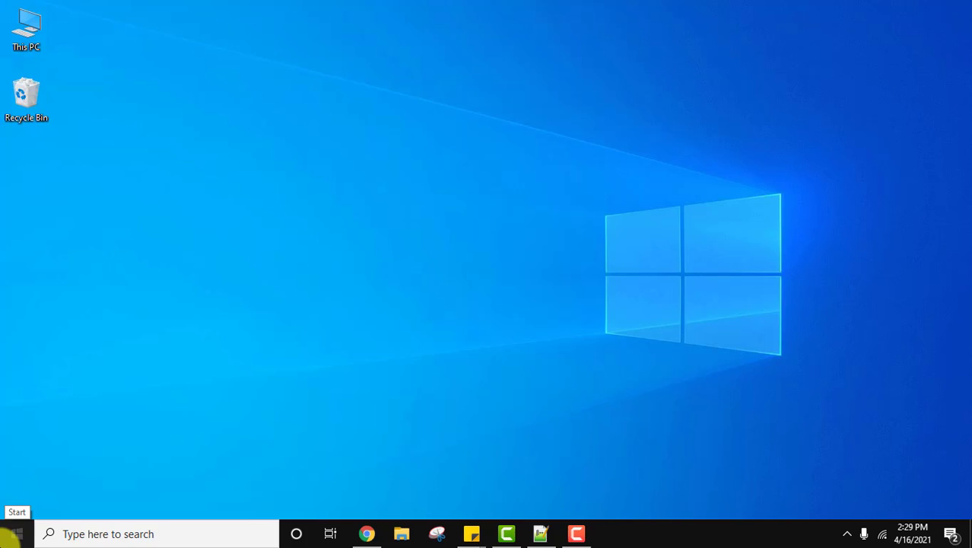
Search Start for 'vlc' to verify VLC media player no longer appears.
type("vlc")
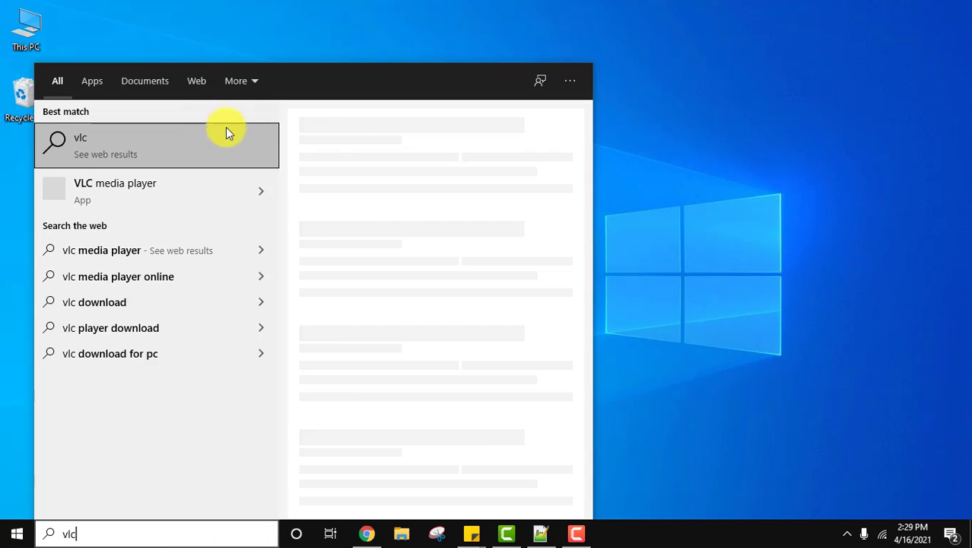